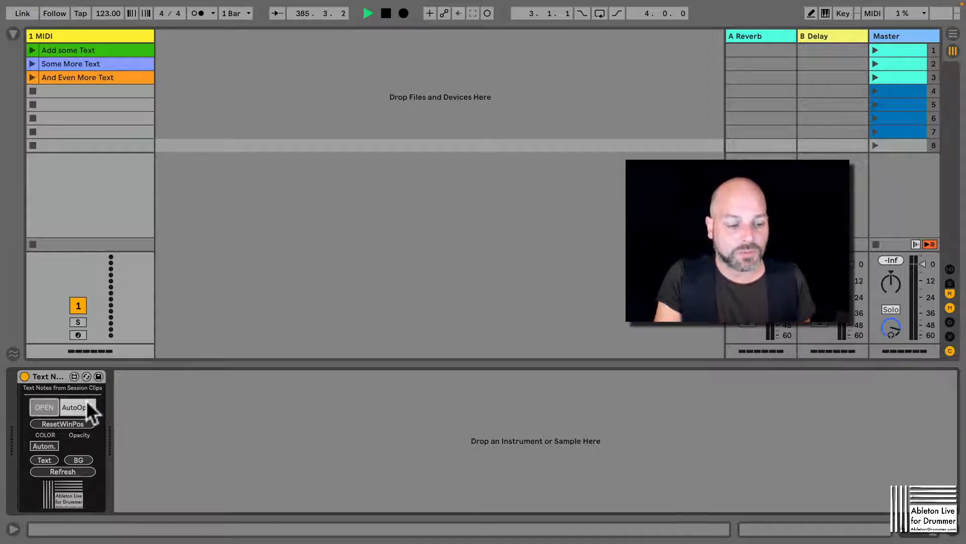
Step: Enable OPEN/AutoOpen on Text Notes and launch Some More Text so the pop-up shows its name
{"action": "left_click", "coordinate": [44, 407]}
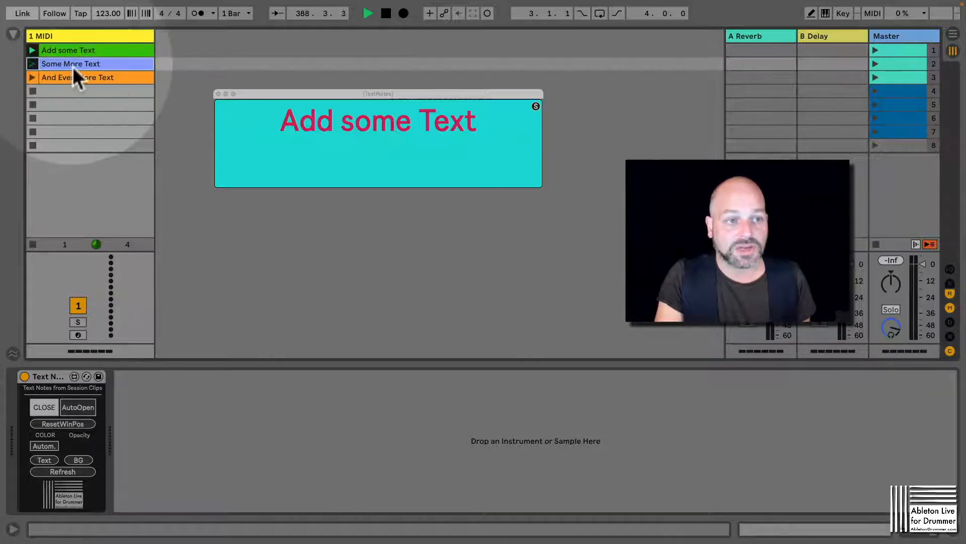
{"action": "left_click", "coordinate": [70, 64]}
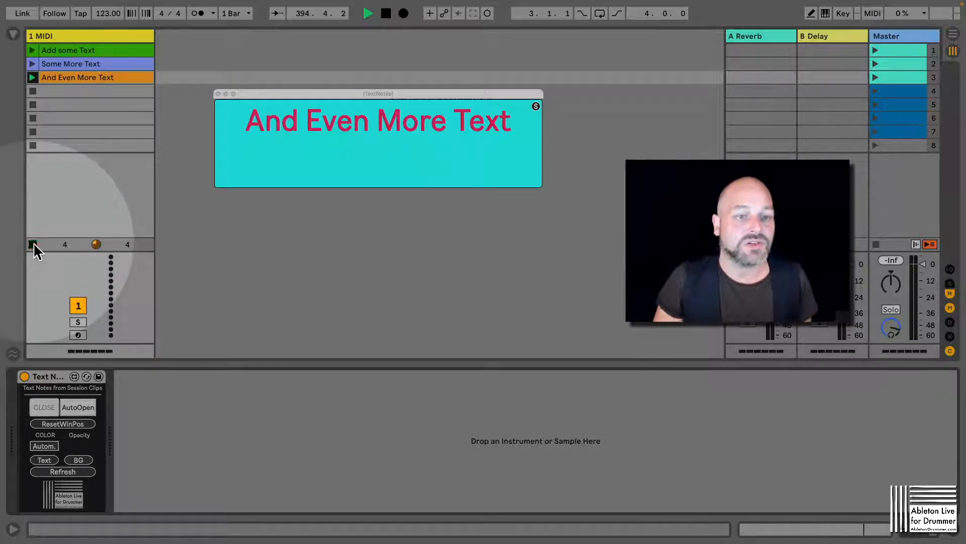
Step: Stop the clip playing on the MIDI track before relaunching Some More Text
{"action": "left_click", "coordinate": [43, 406]}
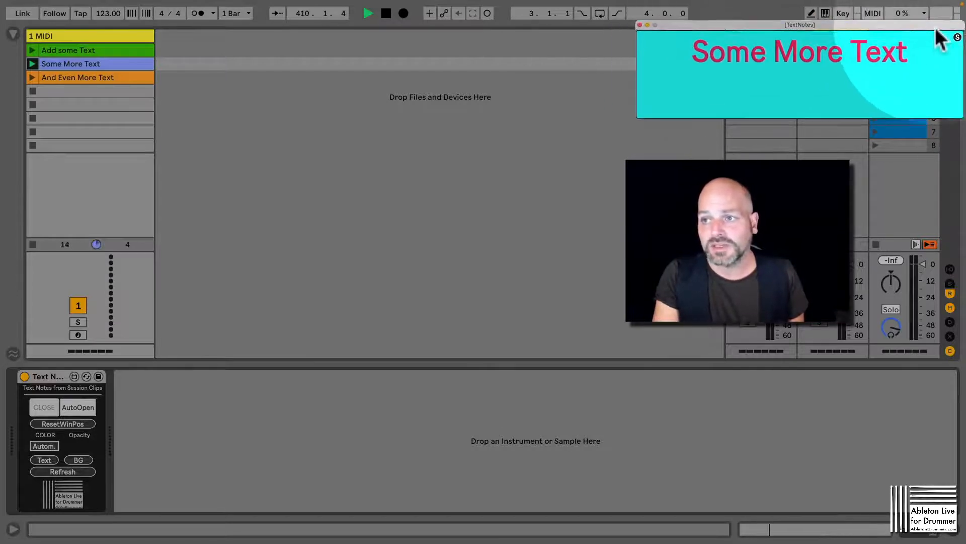
Step: Reset the TextNotes window position with ResetWinPos and drag it beside the clip slots
{"action": "left_click", "coordinate": [63, 424]}
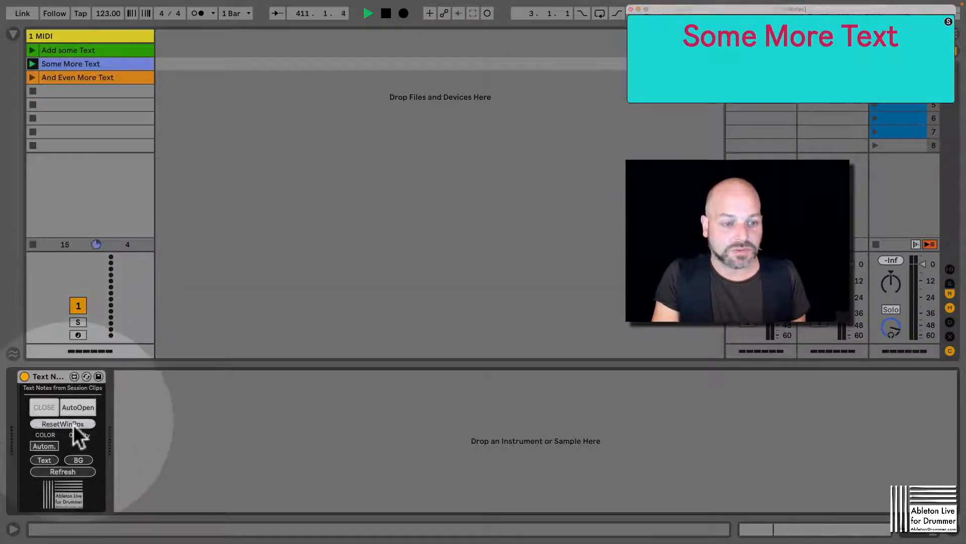
{"action": "left_click", "coordinate": [62, 424]}
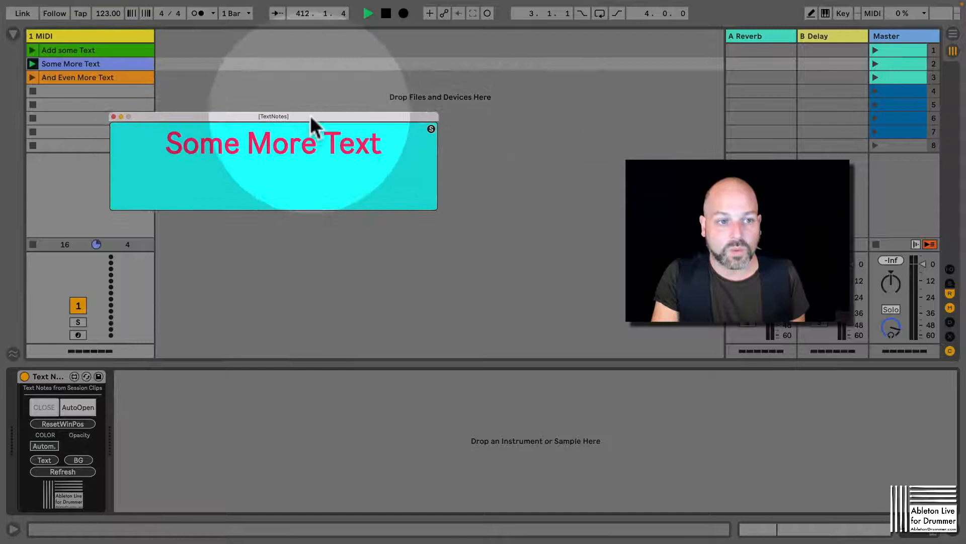
{"action": "left_click_drag", "start_coordinate": [273, 117], "coordinate": [251, 103]}
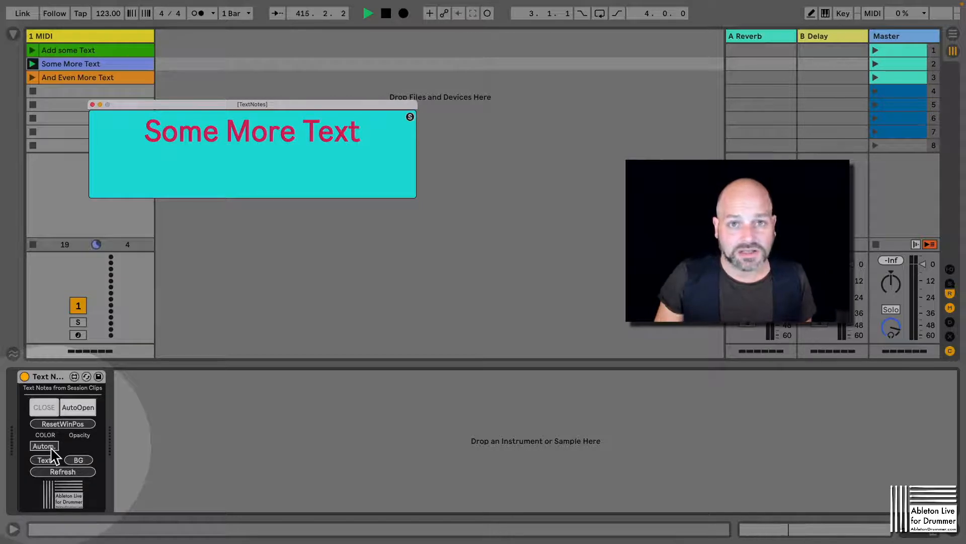
Step: Set the clip-name text colour to black then blue, and start choosing a background colour
{"action": "left_click", "coordinate": [43, 460]}
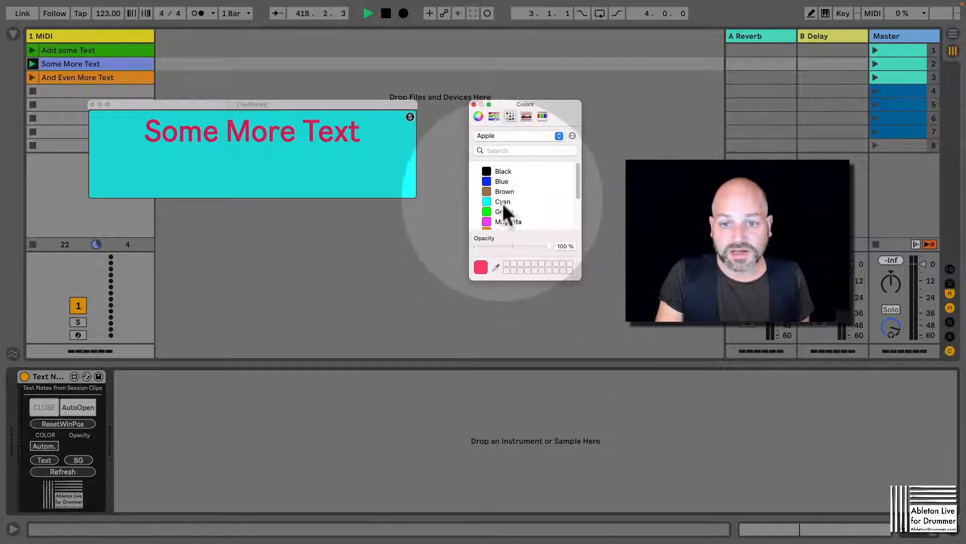
{"action": "left_click", "coordinate": [503, 171]}
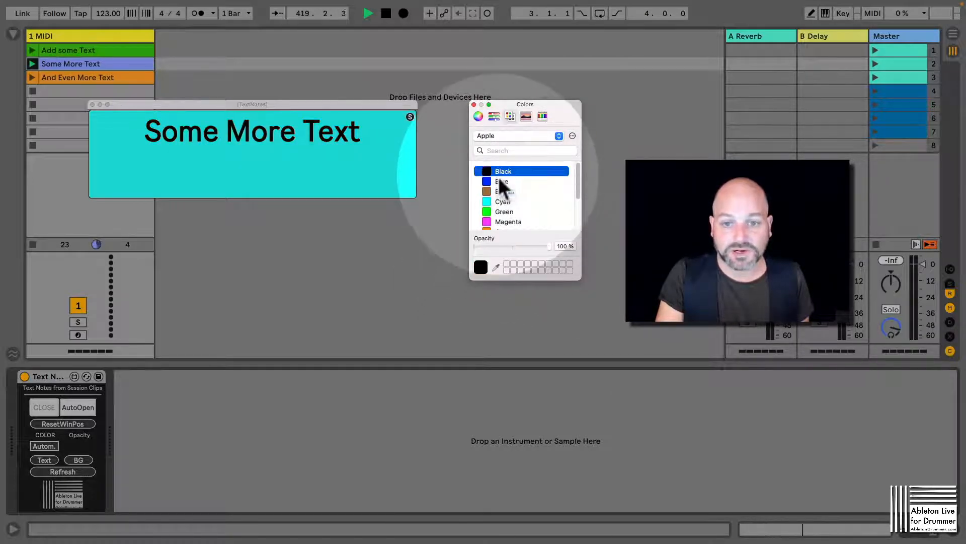
{"action": "left_click", "coordinate": [502, 181]}
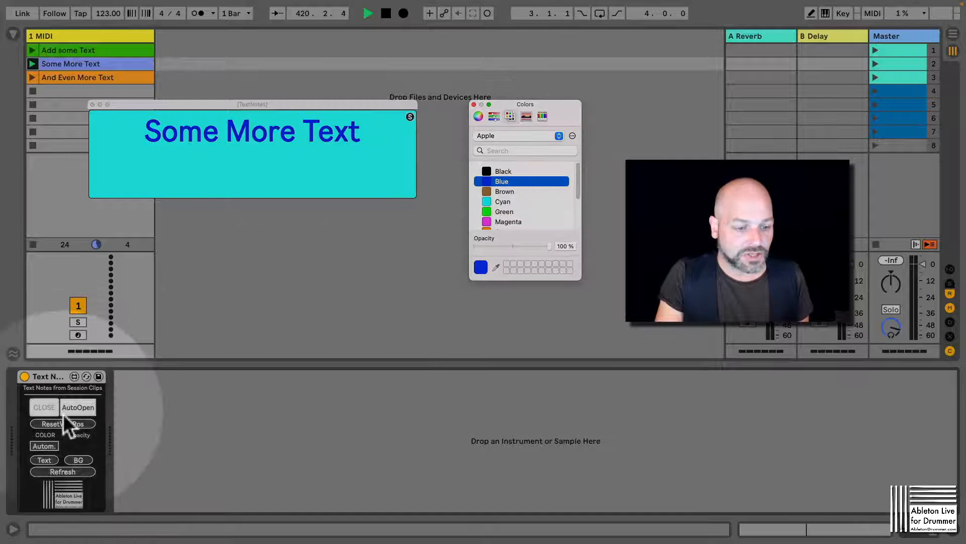
{"action": "left_click", "coordinate": [503, 202]}
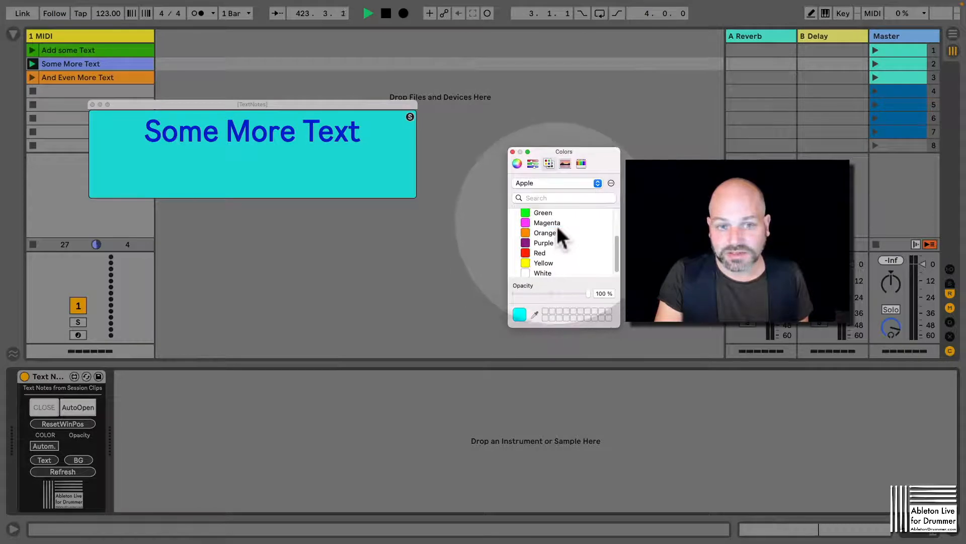
Step: Make the TextNotes background magenta behind the blue Some More Text
{"action": "left_click", "coordinate": [547, 222]}
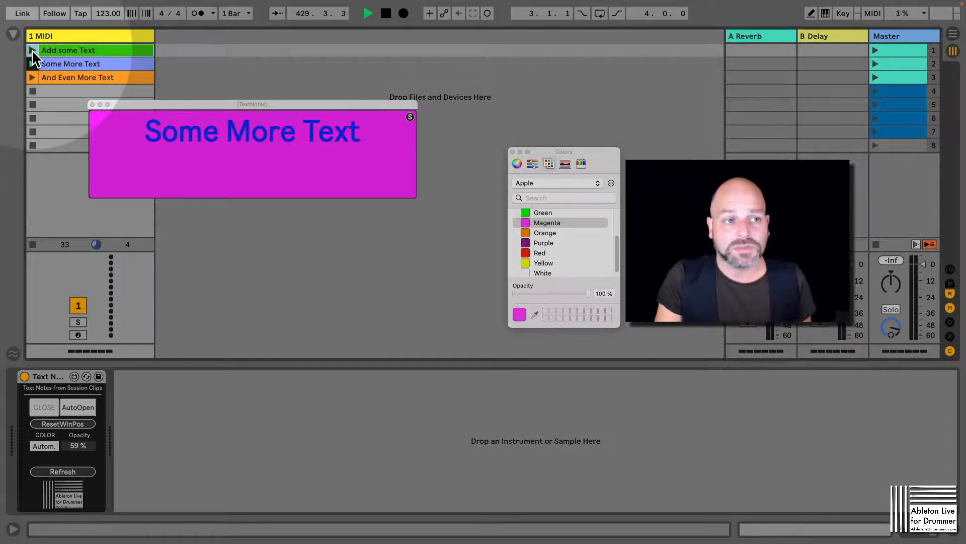
Step: Launch Add some Text, Some More Text and And Even More Text in their clip colours, then stop the track
{"action": "left_click", "coordinate": [67, 50]}
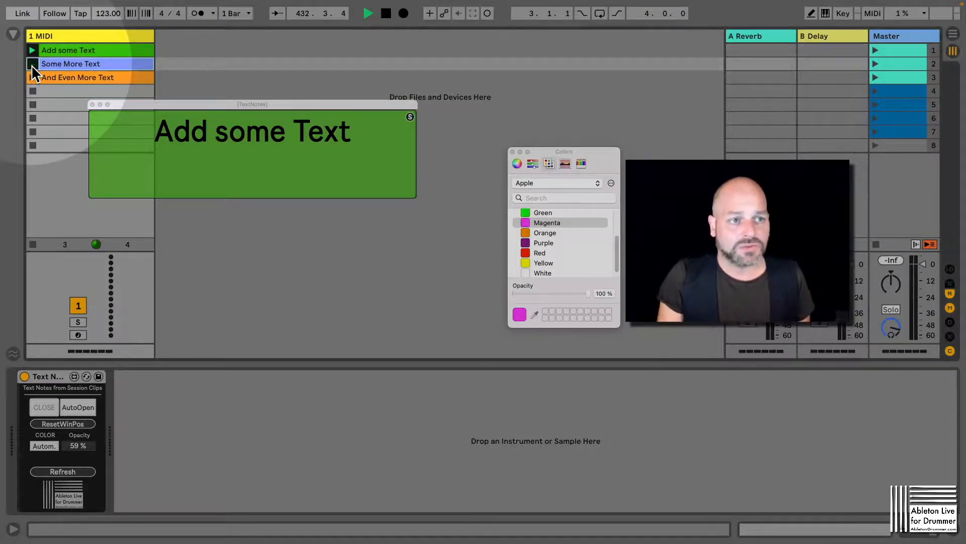
{"action": "left_click", "coordinate": [71, 63]}
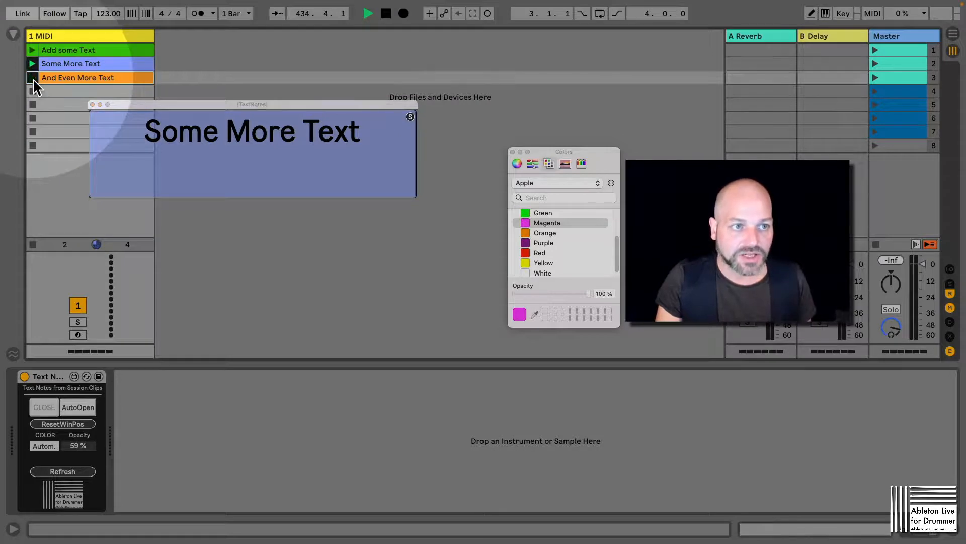
{"action": "left_click", "coordinate": [32, 77]}
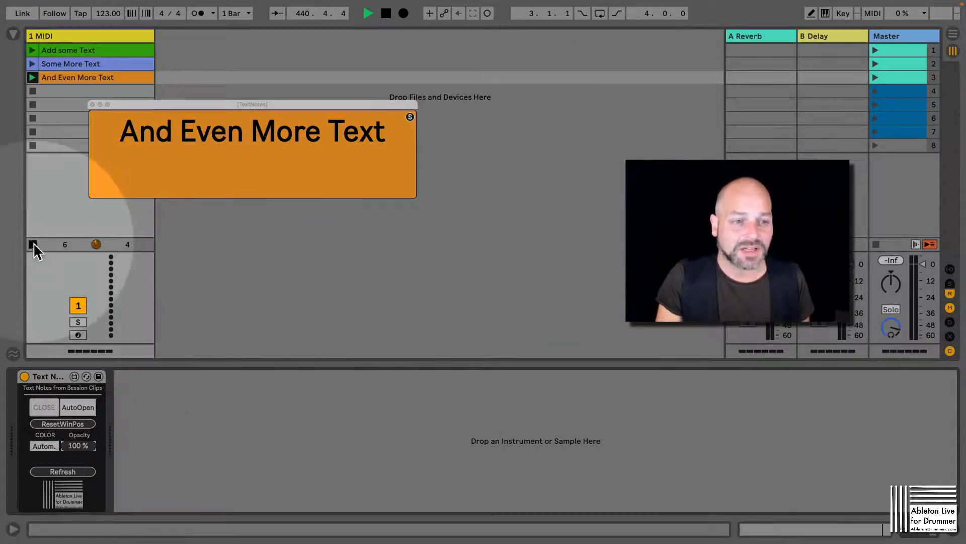
{"action": "left_click", "coordinate": [43, 406]}
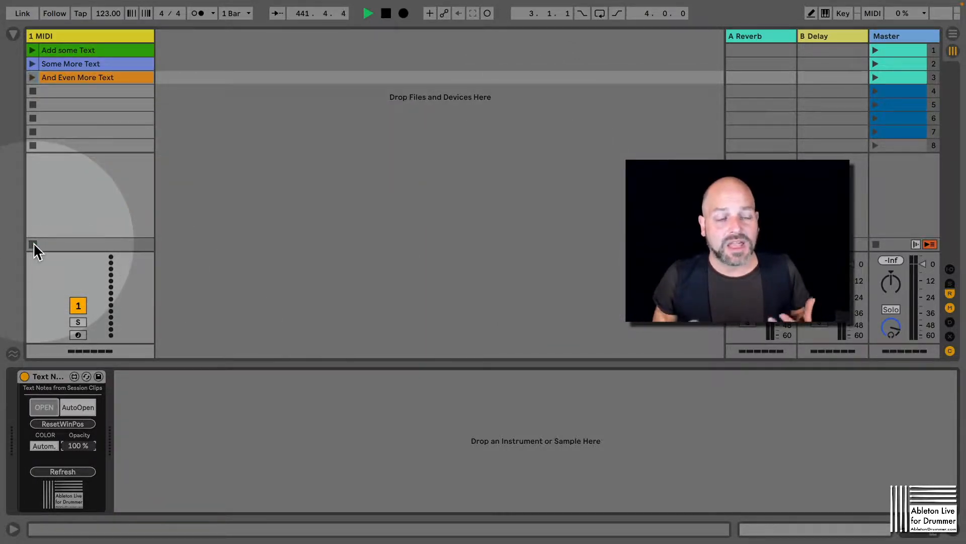